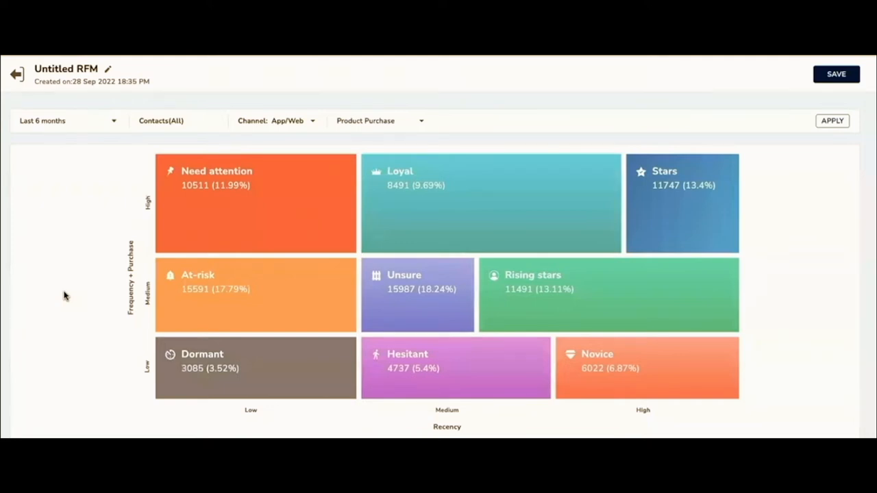
mouse_move(631, 418)
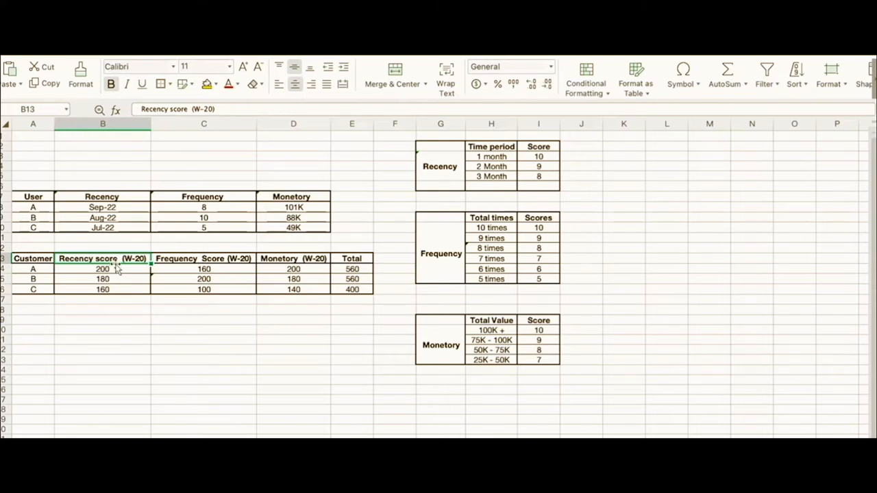
mouse_move(124, 263)
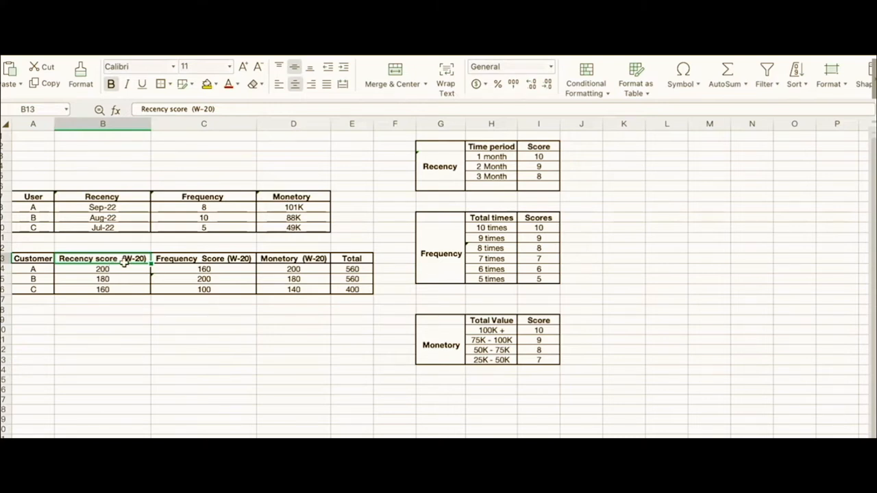
left_click(203, 259)
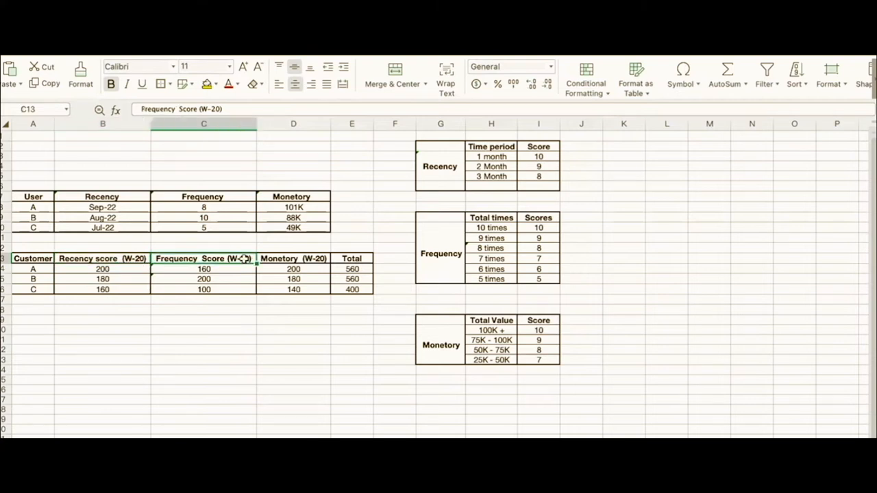
left_click(293, 258)
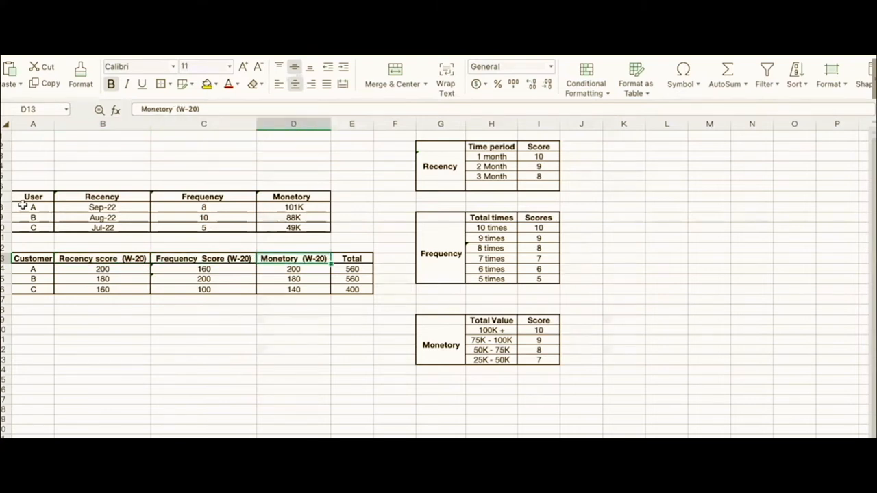
left_click(32, 207)
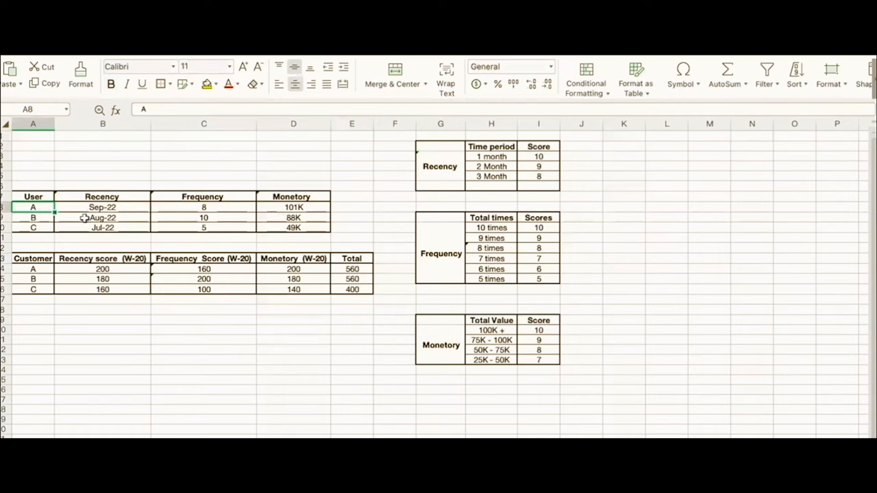
mouse_move(101, 241)
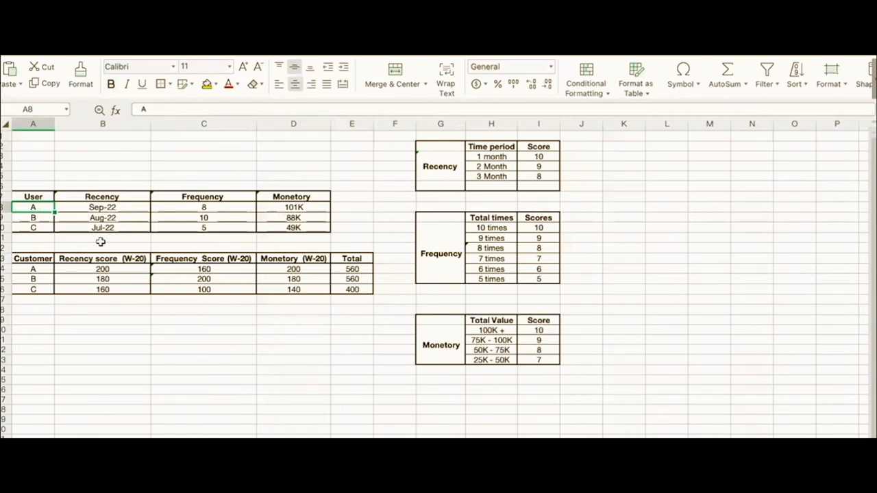
mouse_move(77, 228)
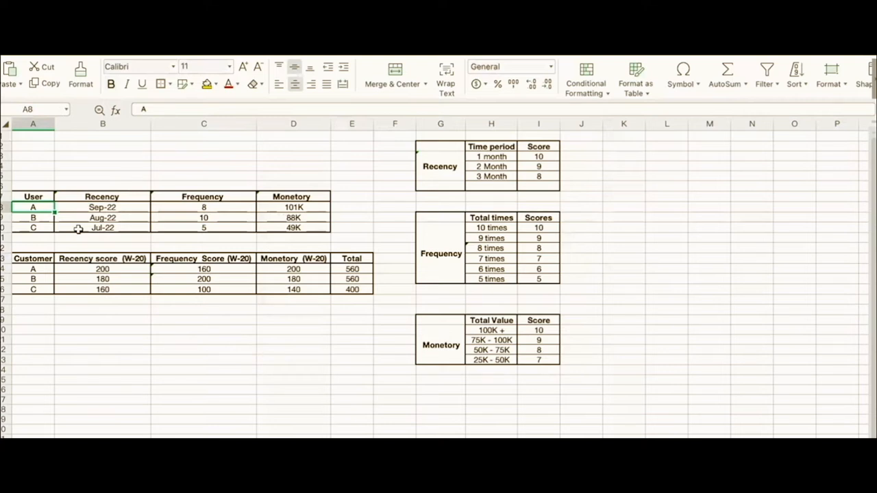
mouse_move(500, 227)
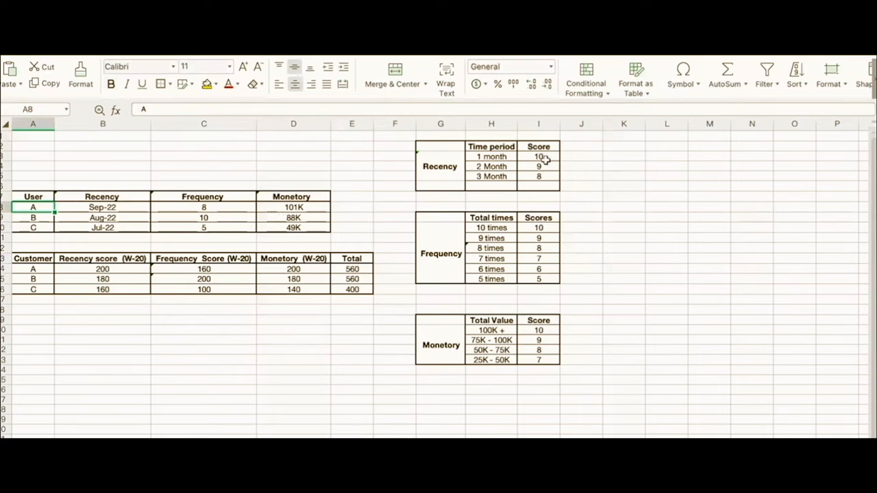
mouse_move(548, 157)
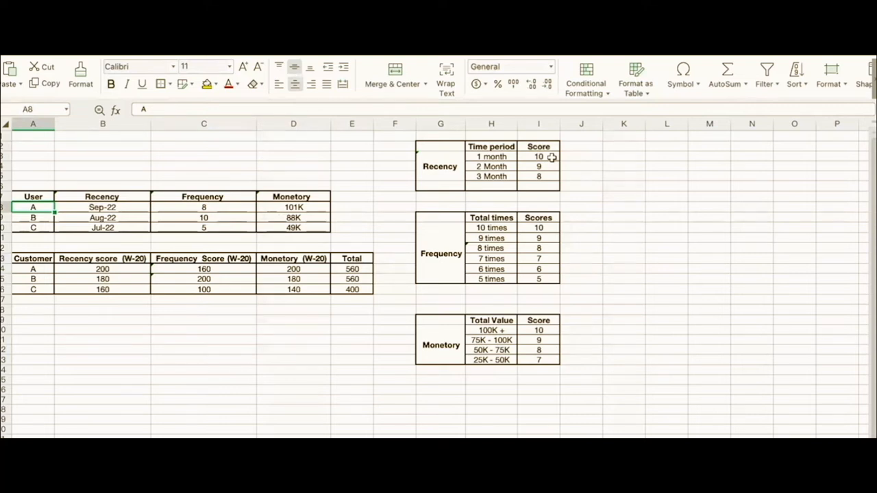
mouse_move(134, 259)
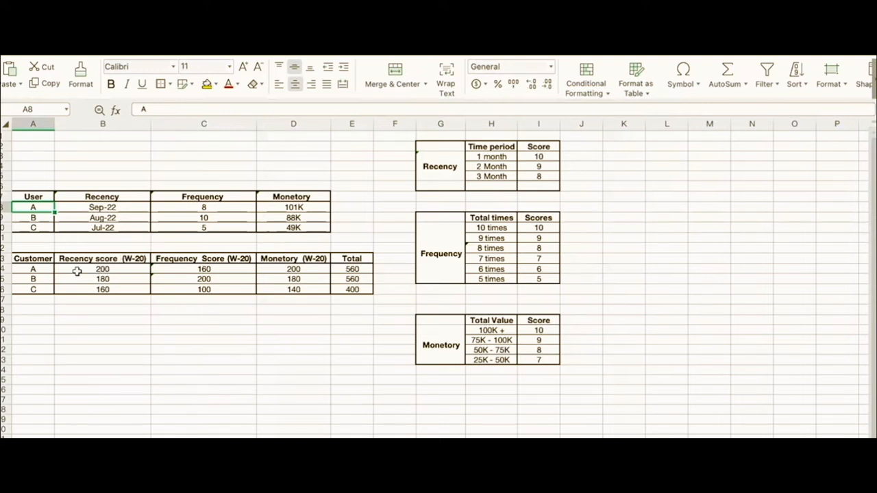
mouse_move(117, 210)
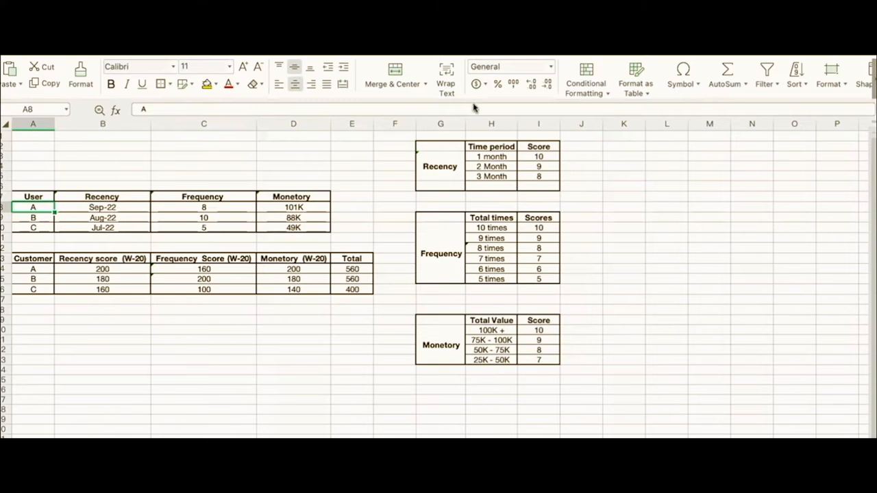
left_click(538, 156)
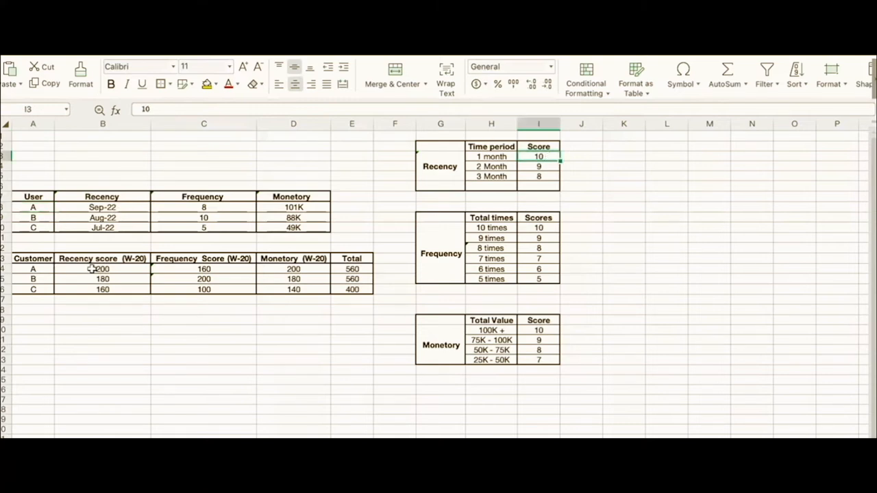
left_click(102, 269)
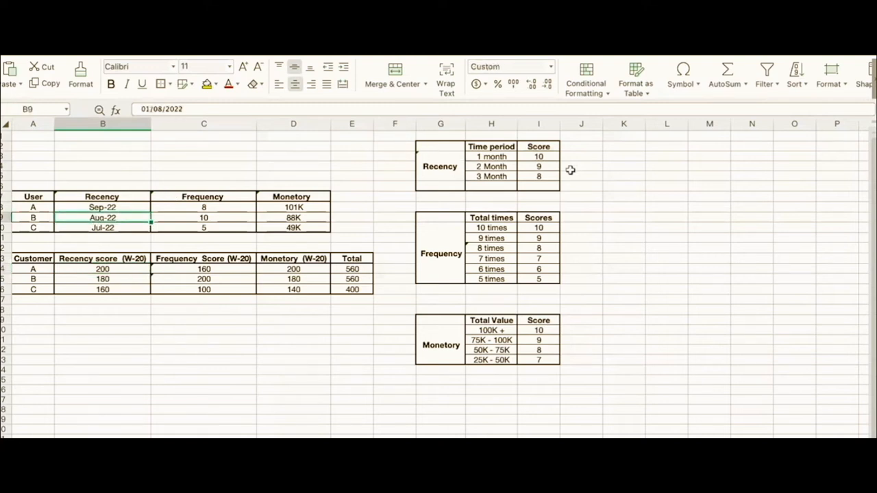
mouse_move(106, 283)
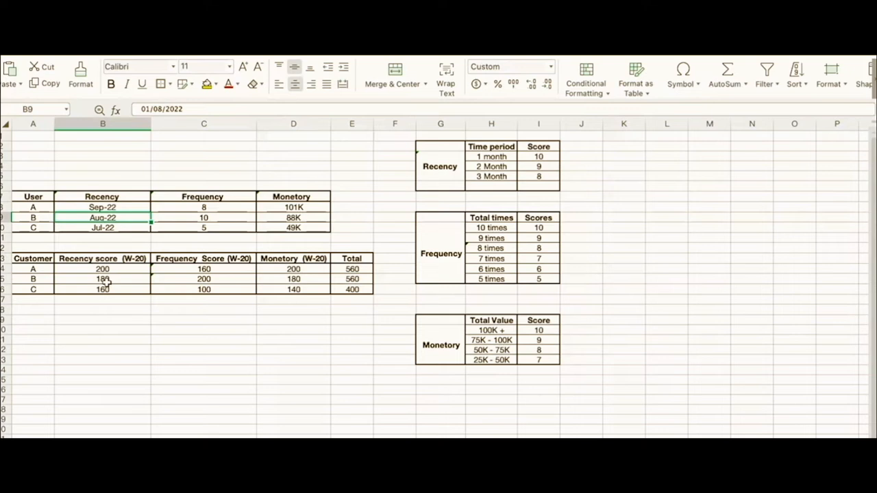
left_click(103, 279)
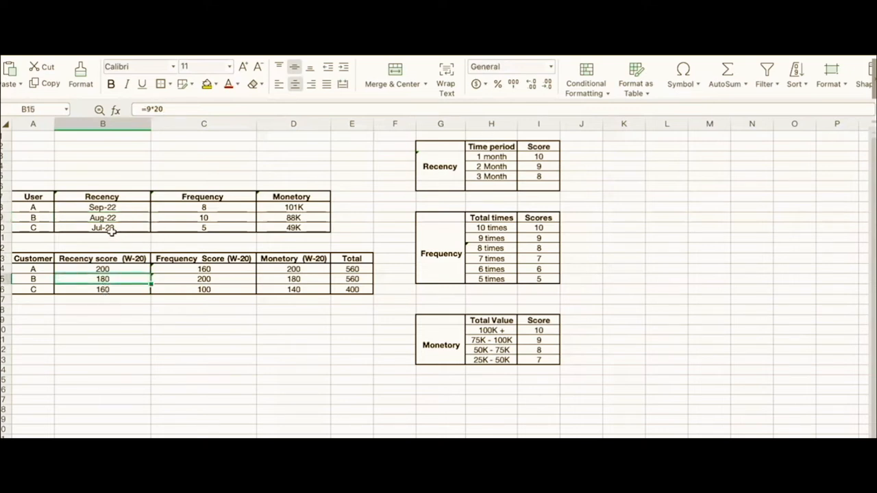
mouse_move(201, 271)
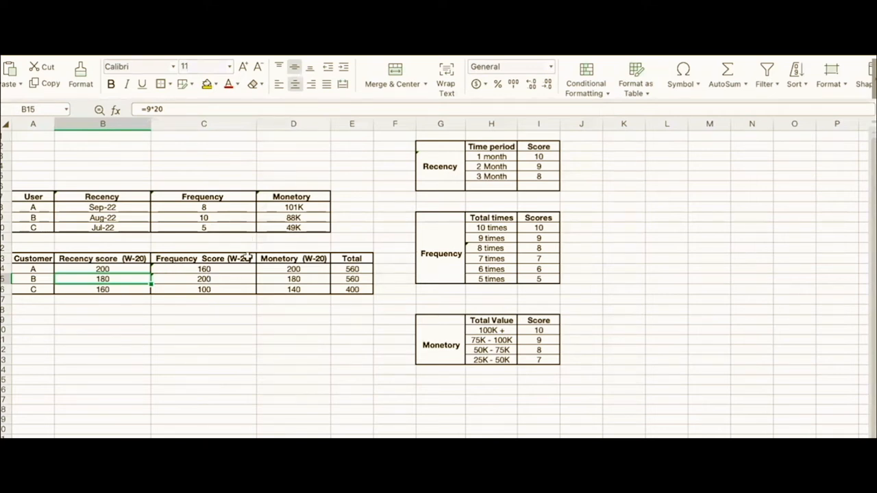
left_click(203, 258)
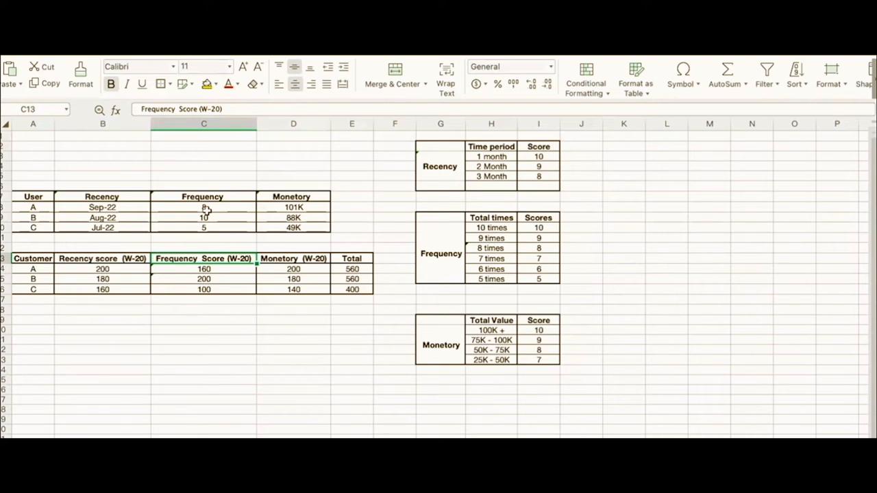
left_click(203, 207)
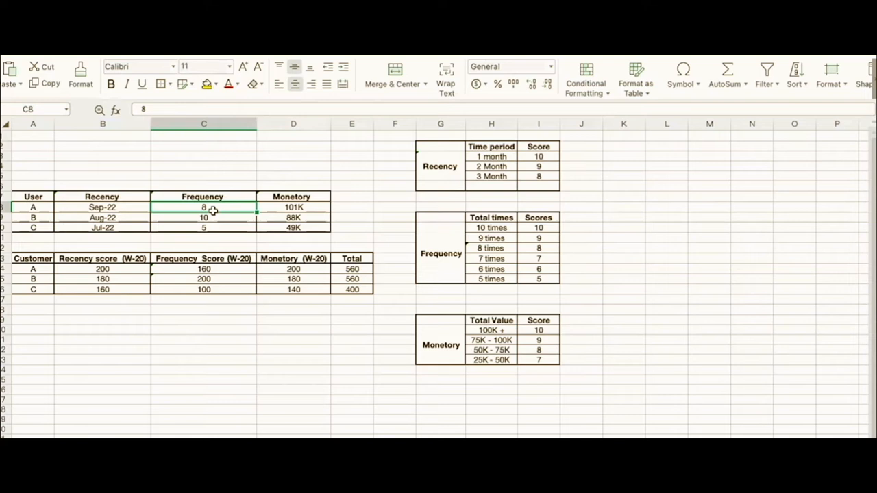
left_click(491, 248)
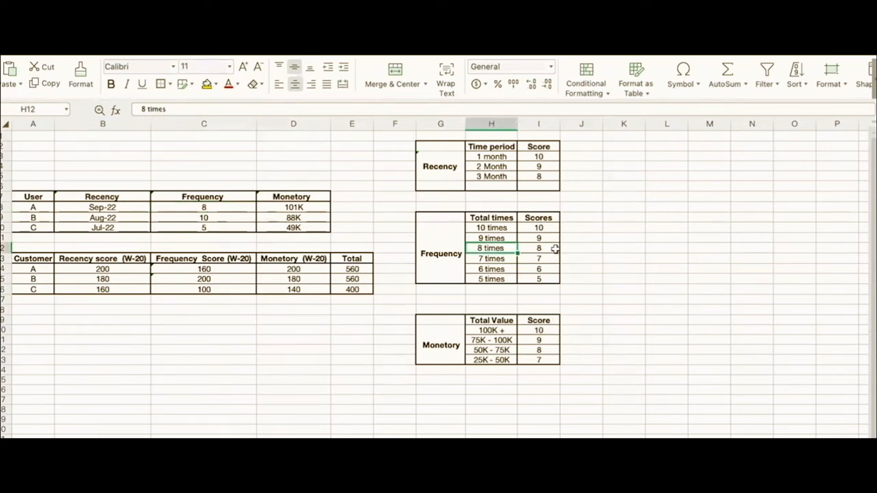
left_click(539, 248)
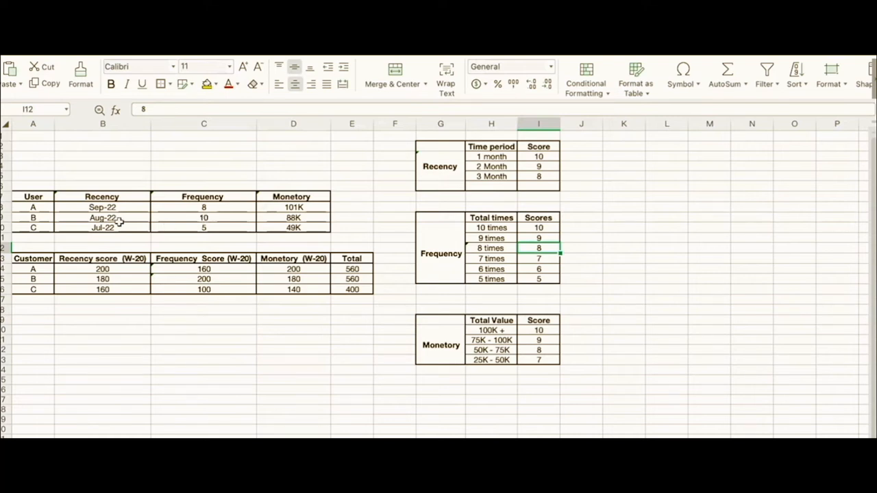
mouse_move(190, 216)
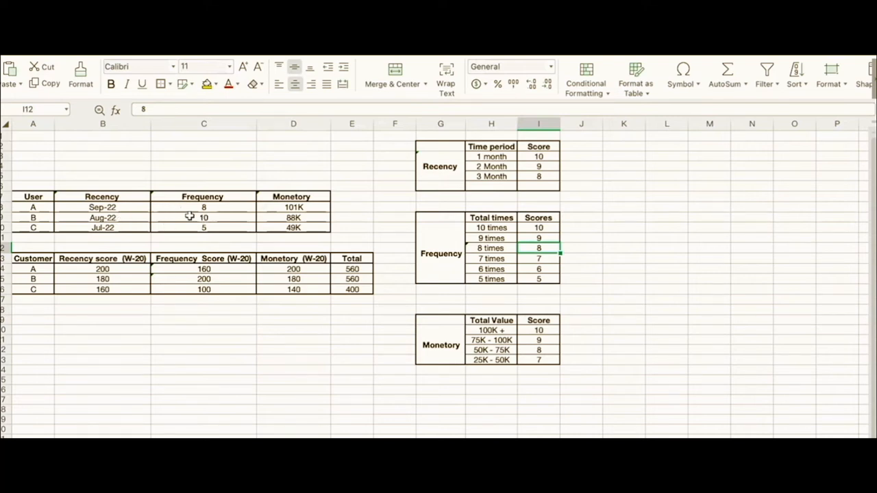
mouse_move(245, 233)
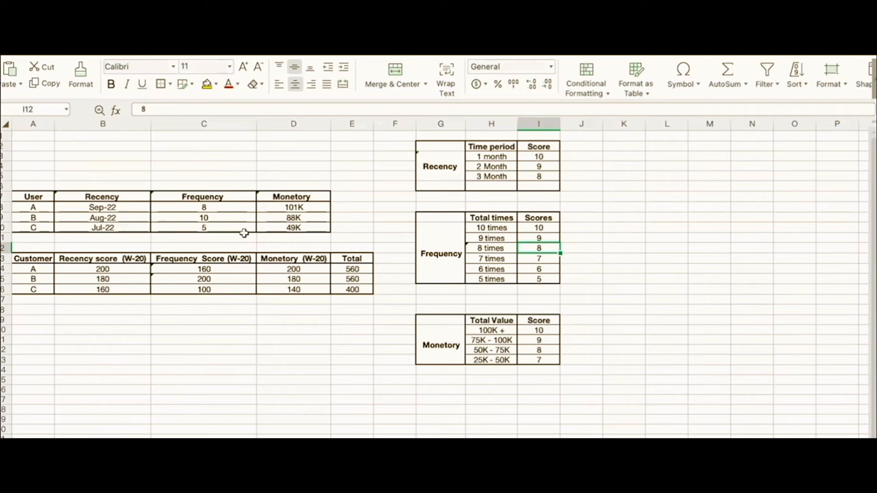
mouse_move(206, 289)
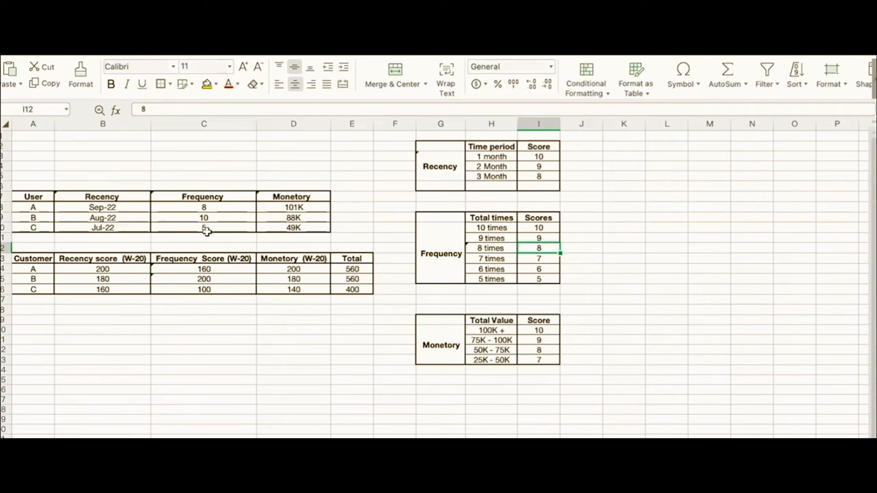
left_click(204, 228)
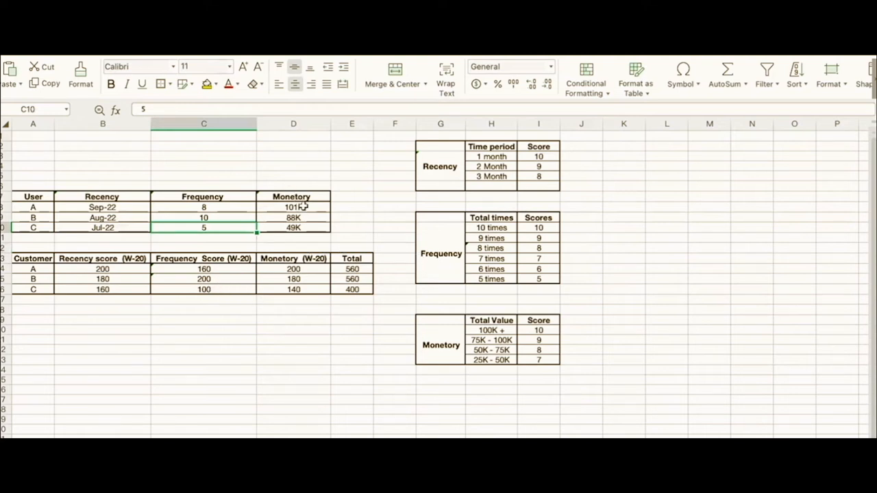
left_click(294, 207)
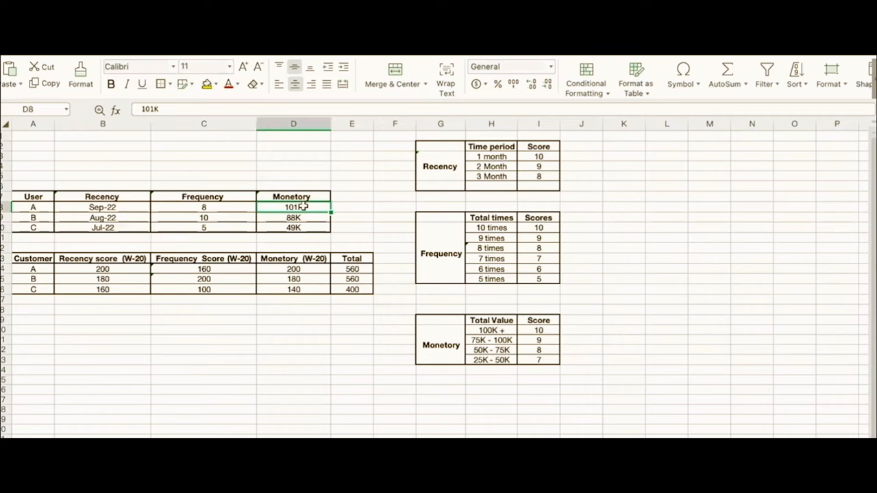
mouse_move(276, 186)
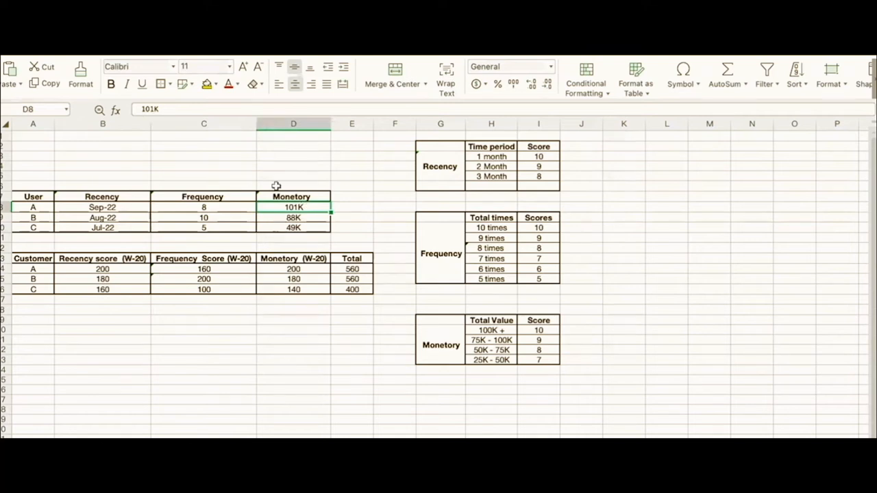
mouse_move(216, 209)
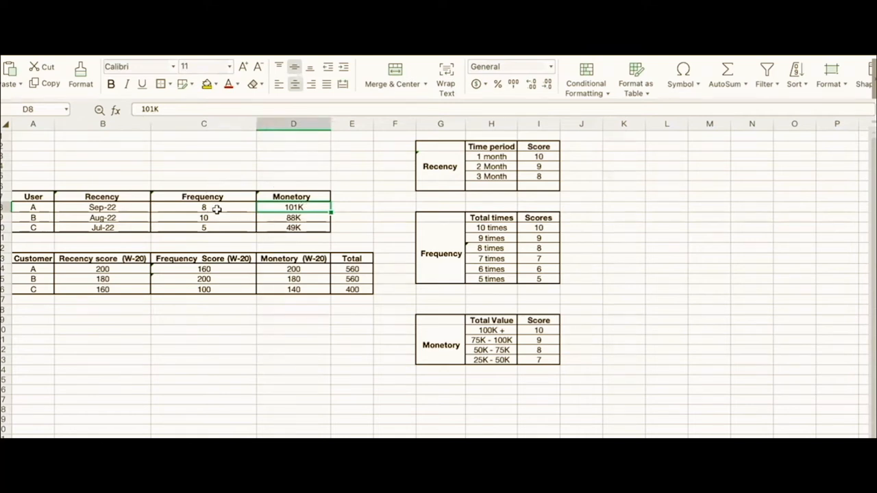
mouse_move(289, 236)
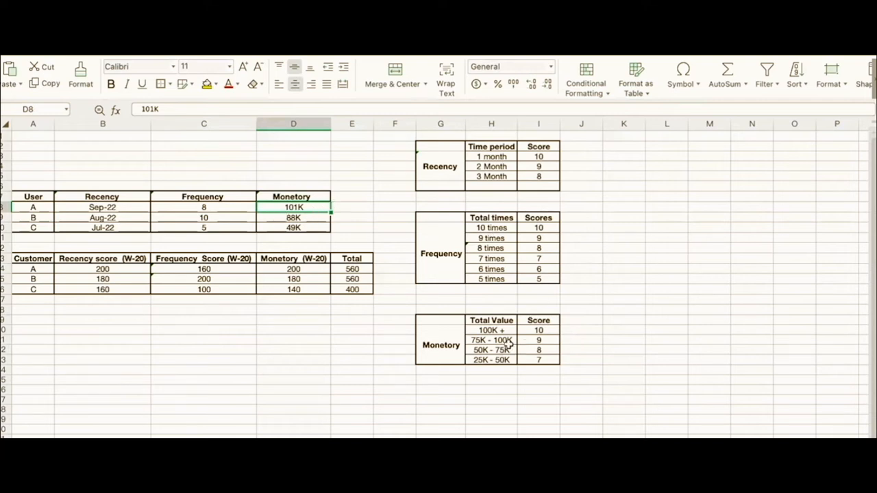
mouse_move(465, 348)
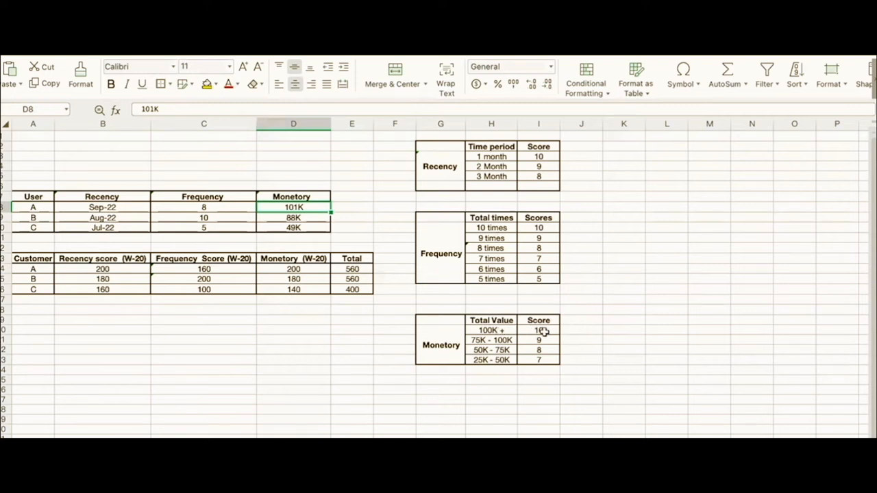
left_click(538, 331)
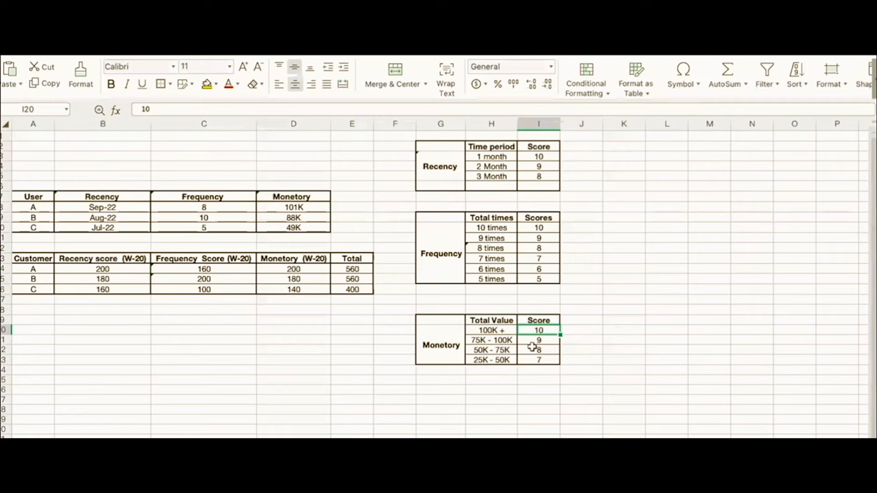
mouse_move(293, 284)
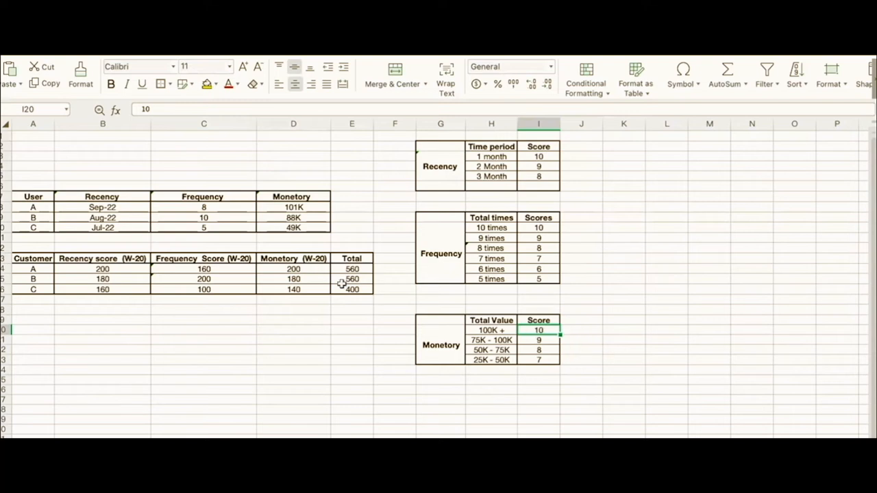
mouse_move(305, 269)
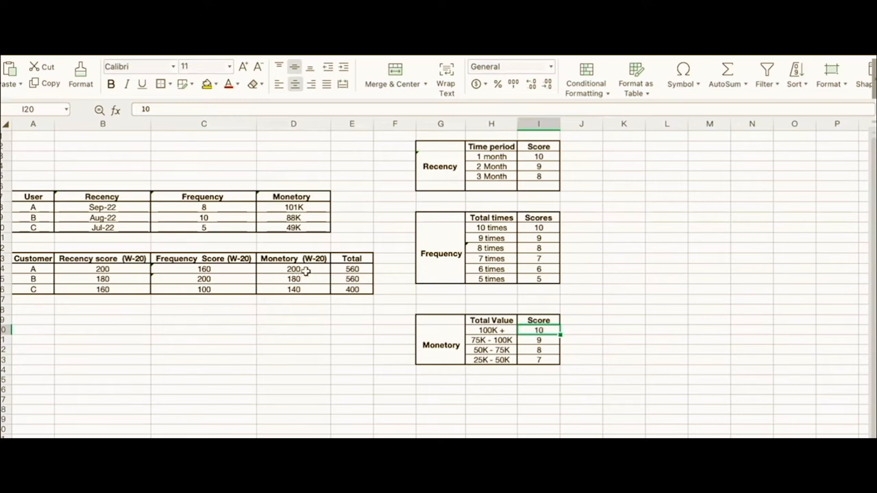
mouse_move(321, 279)
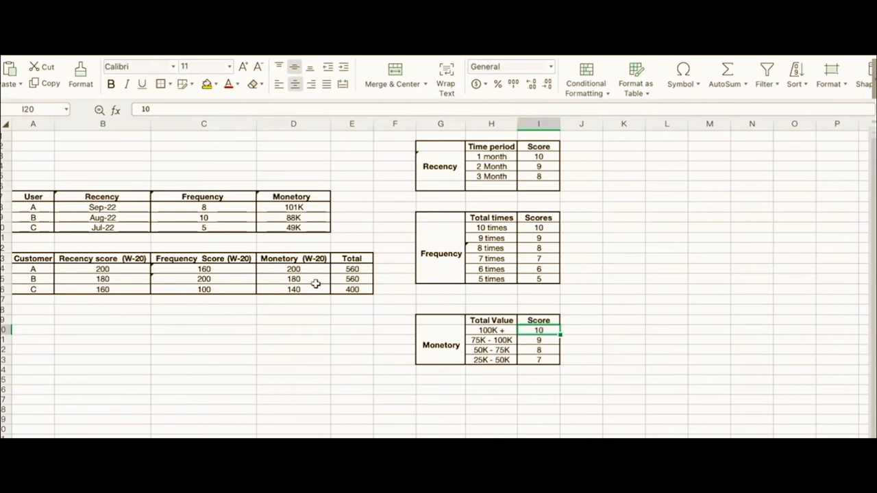
mouse_move(261, 267)
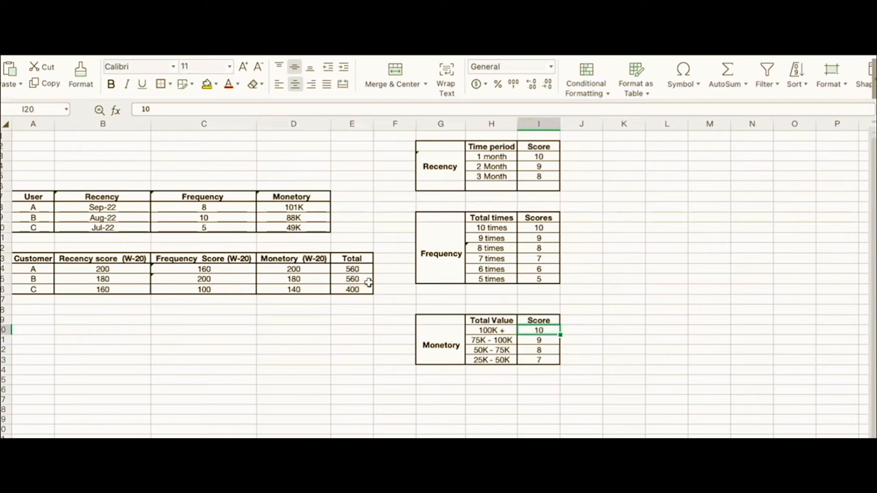
mouse_move(352, 291)
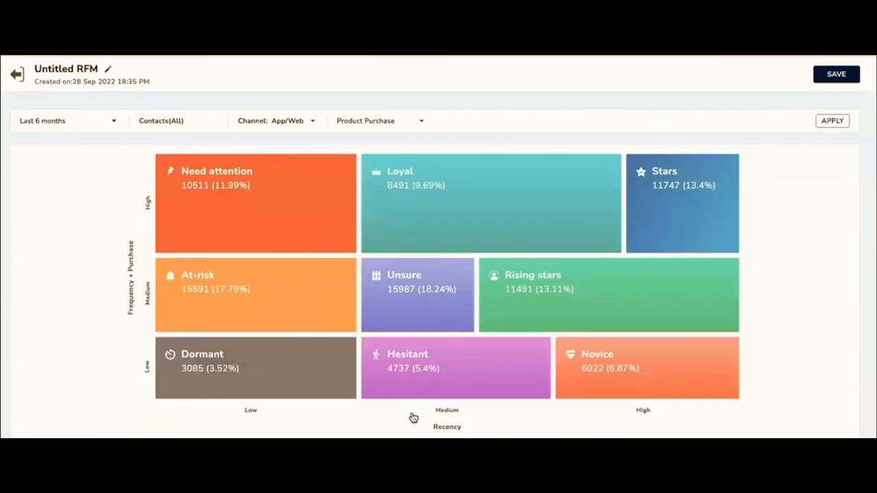
mouse_move(841, 314)
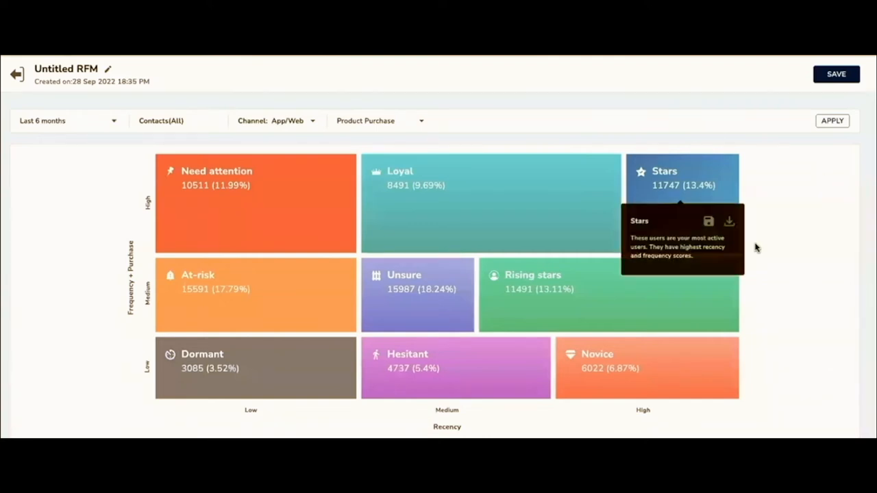
mouse_move(500, 306)
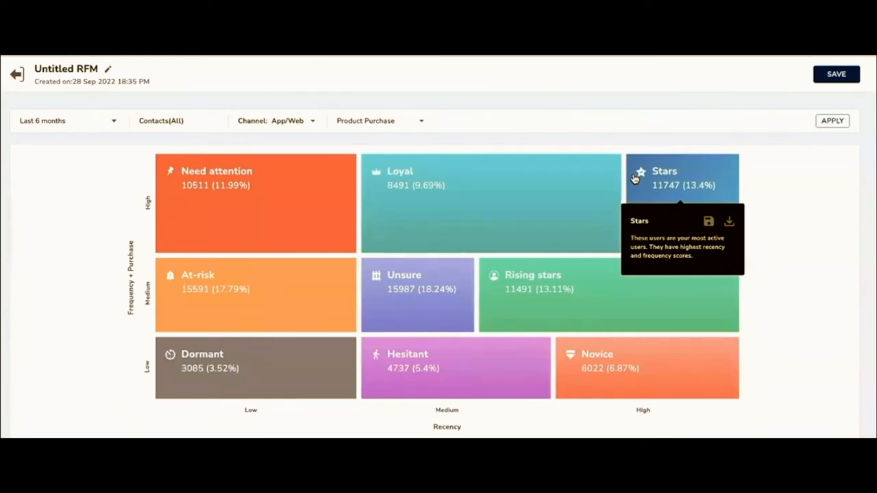
mouse_move(815, 210)
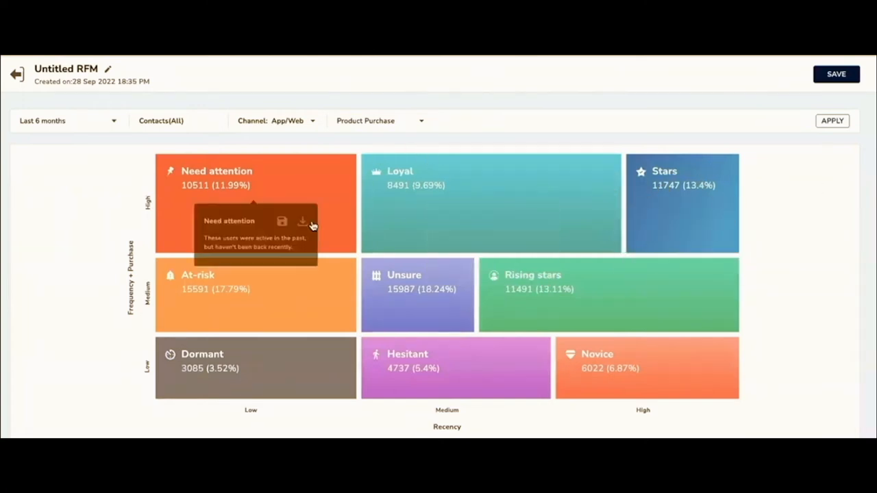
mouse_move(605, 306)
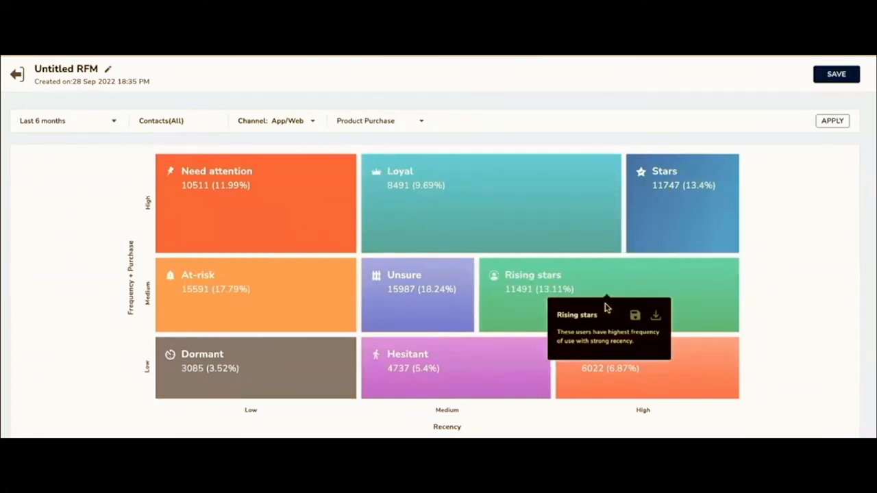
mouse_move(407, 395)
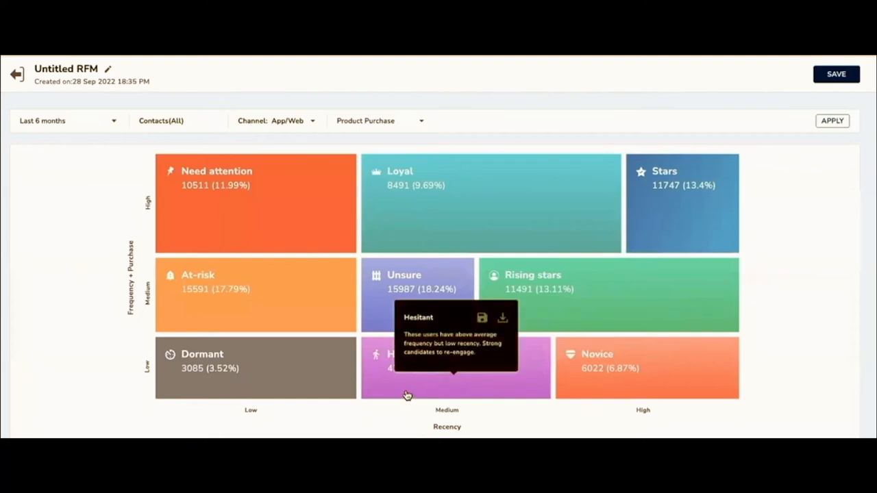
mouse_move(449, 413)
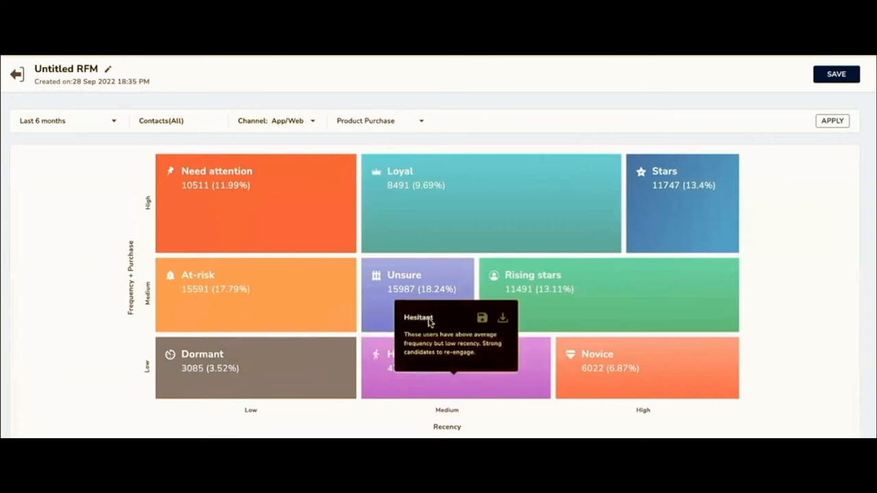
mouse_move(560, 392)
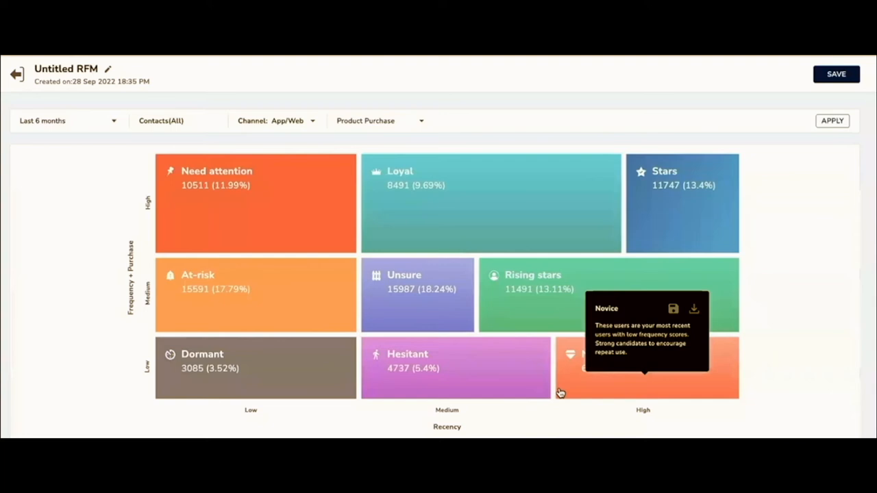
mouse_move(734, 352)
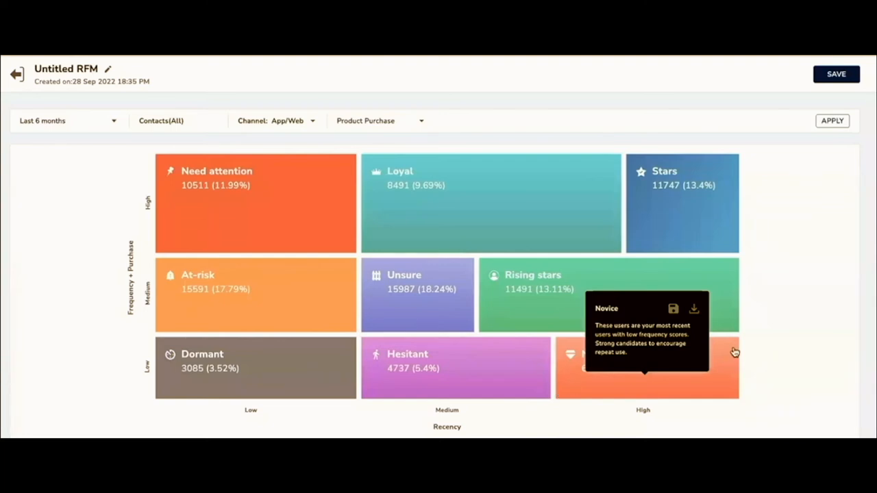
mouse_move(817, 246)
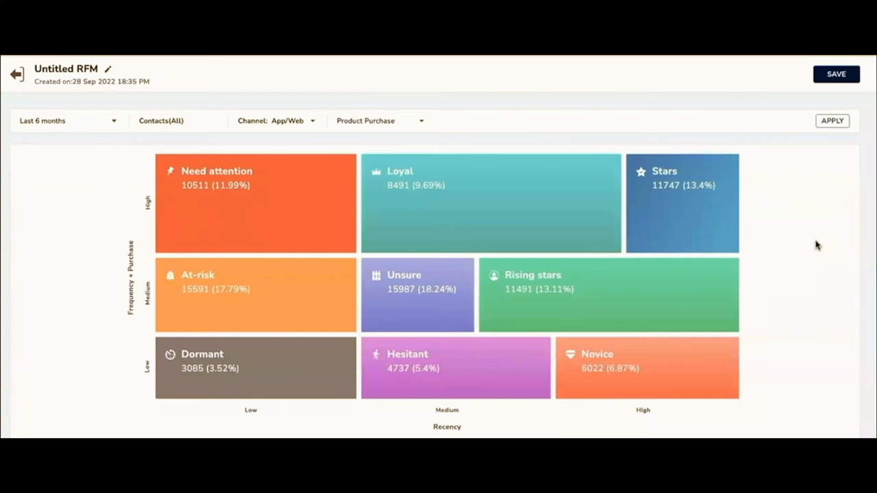
mouse_move(228, 435)
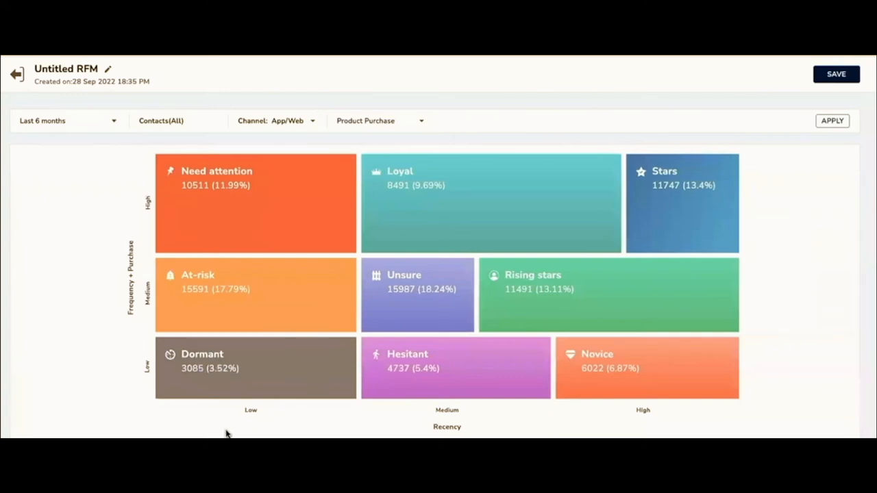